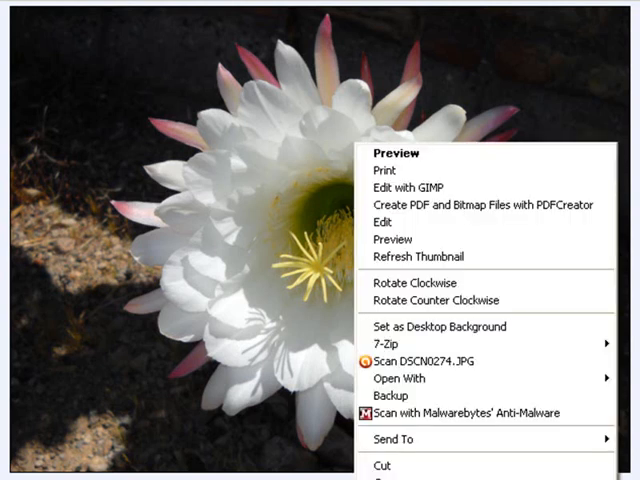
mouse_move(410, 188)
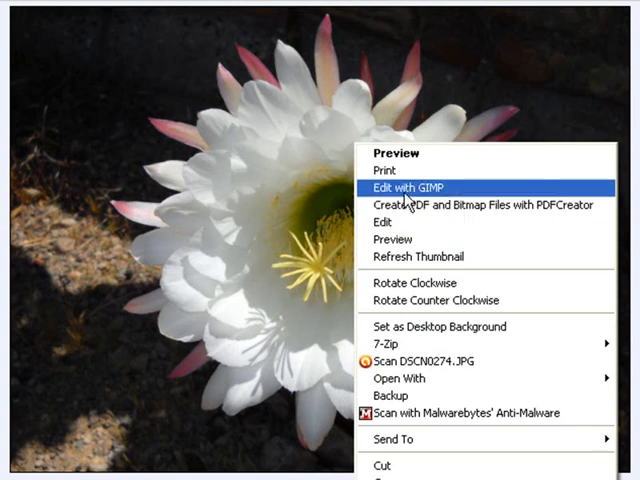
- Open the cactus flower photo DSCN0274.JPG in GIMP from Windows Explorer
click(412, 188)
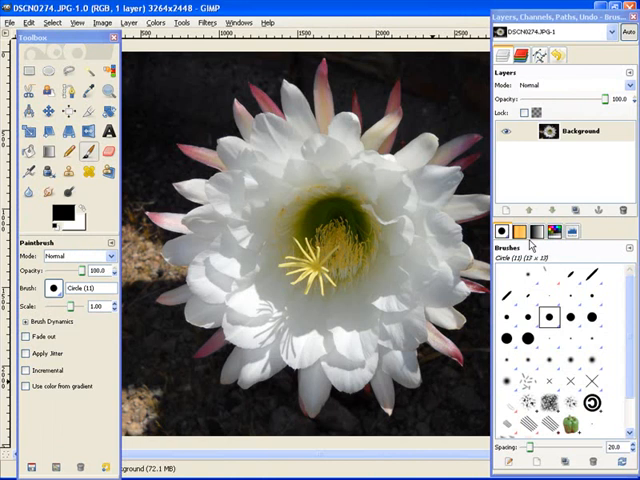
- Duplicate the Background layer and make the new Background copy layer active
click(578, 132)
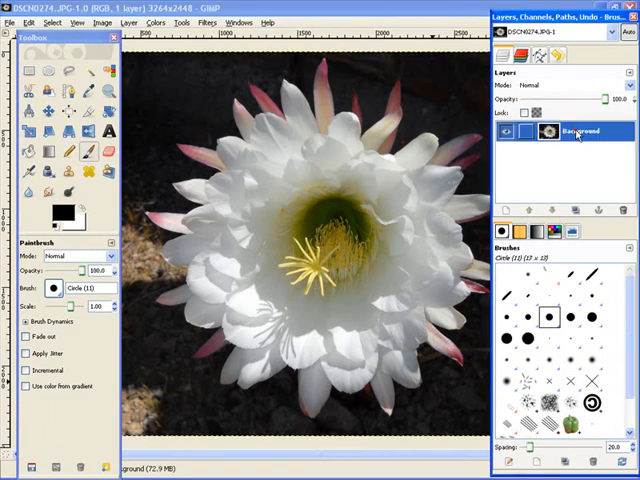
right_click(576, 132)
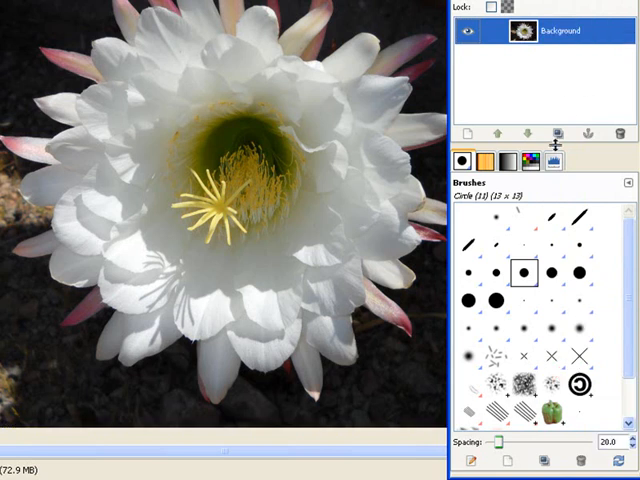
click(556, 134)
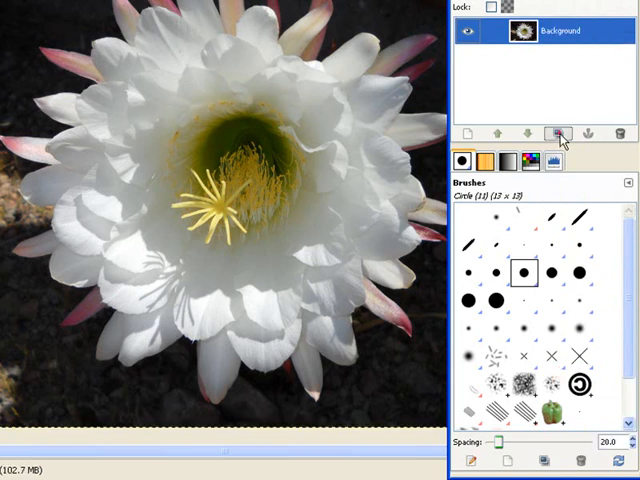
click(556, 132)
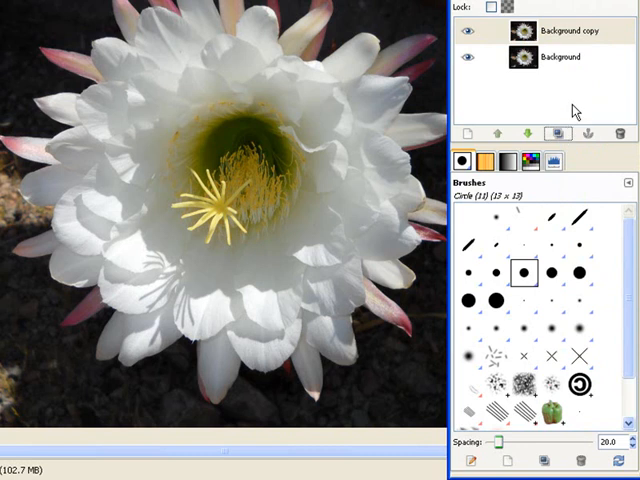
click(568, 30)
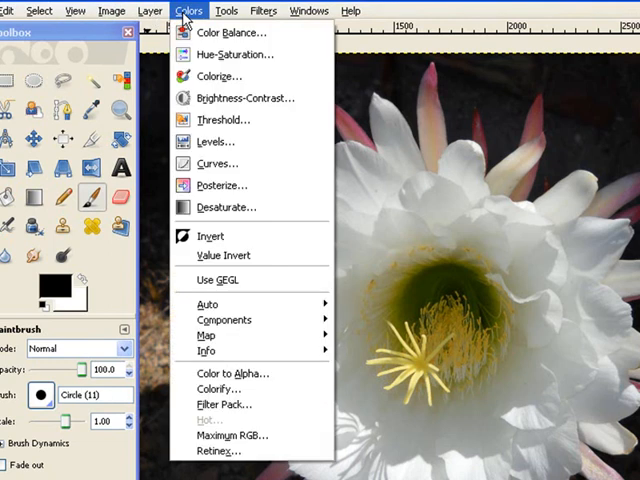
mouse_move(224, 120)
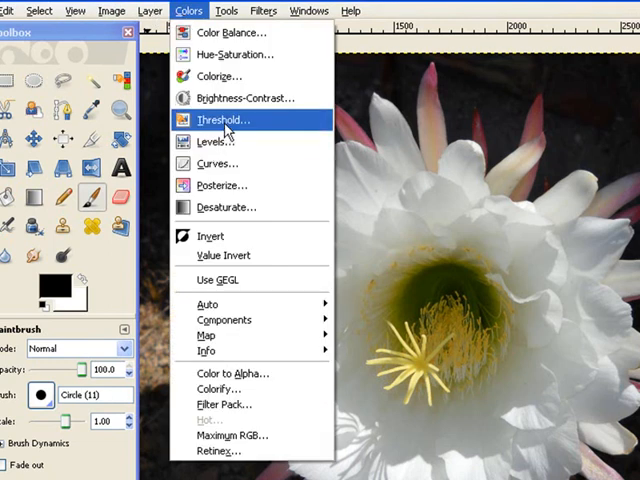
mouse_move(218, 120)
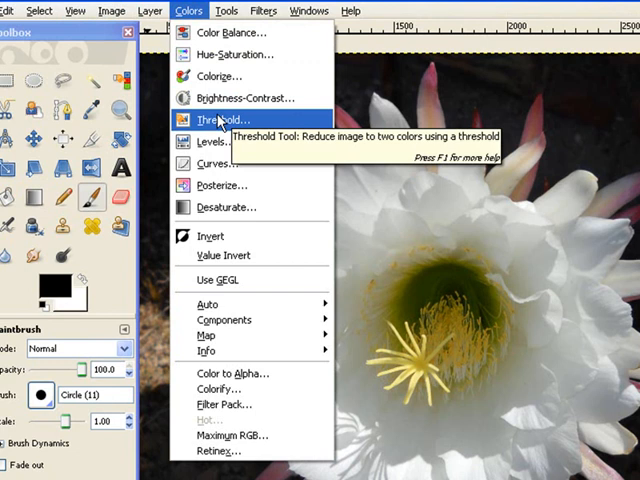
mouse_move(270, 32)
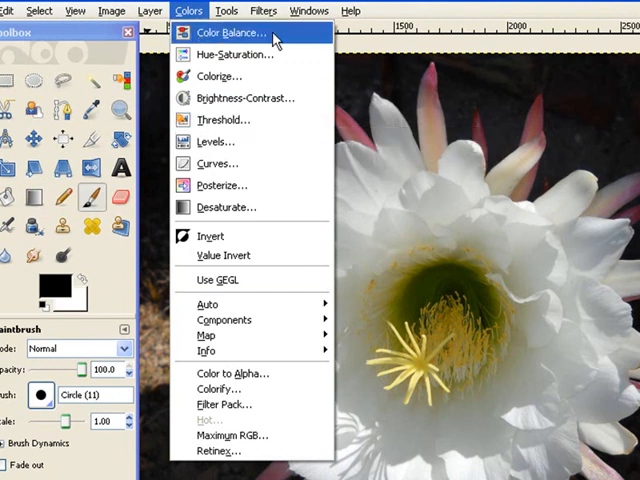
mouse_move(230, 54)
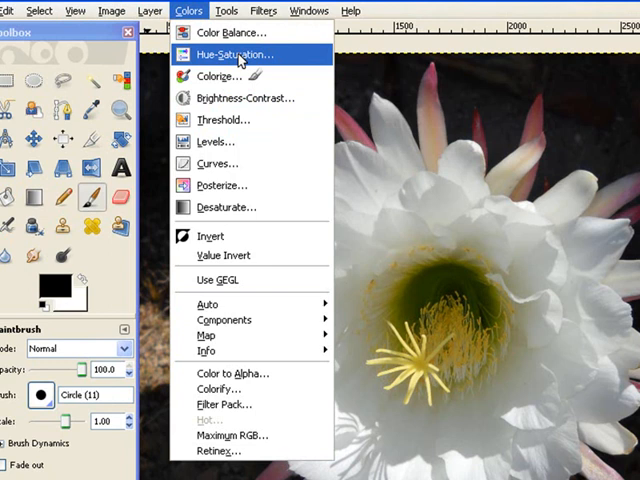
- Raise the copy layer's saturation to about 59 with Hue-Saturation and apply it
click(232, 54)
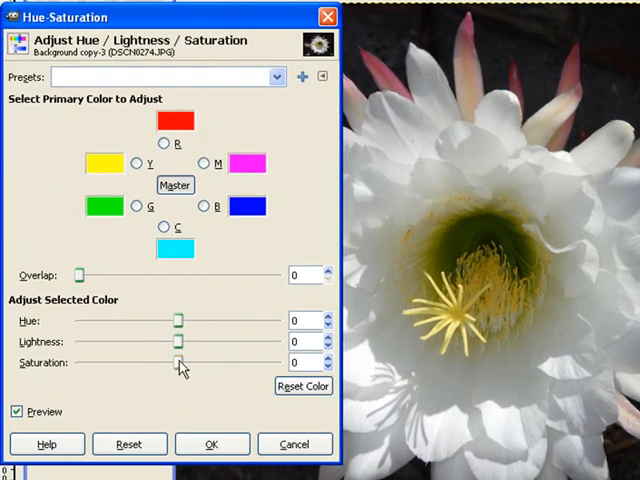
drag(180, 364, 280, 364)
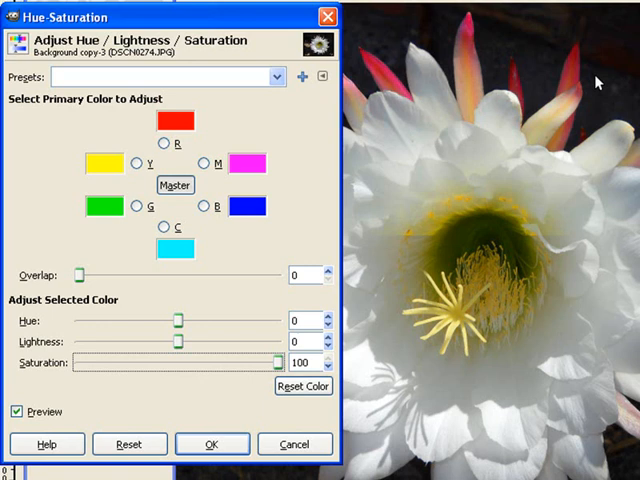
mouse_move(512, 246)
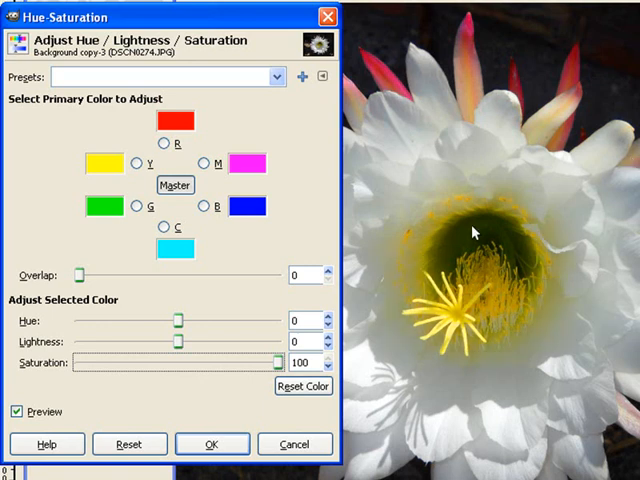
mouse_move(532, 222)
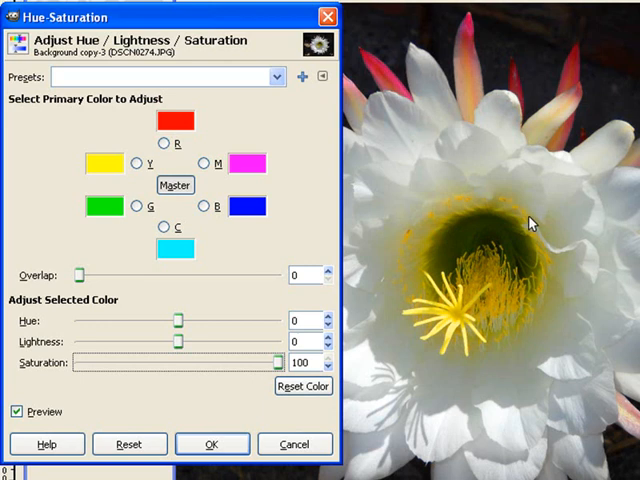
mouse_move(490, 216)
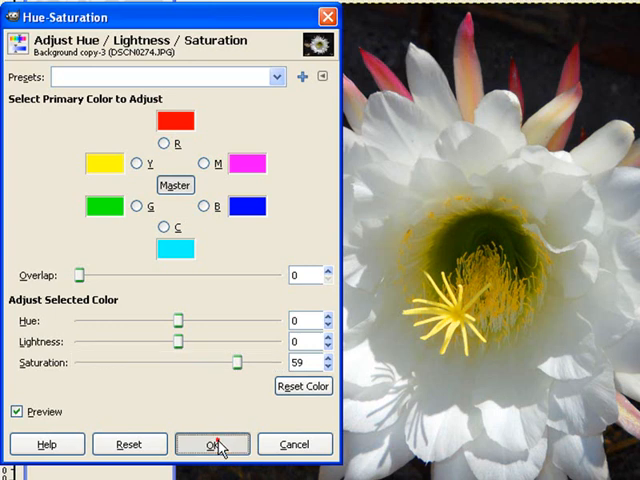
click(204, 444)
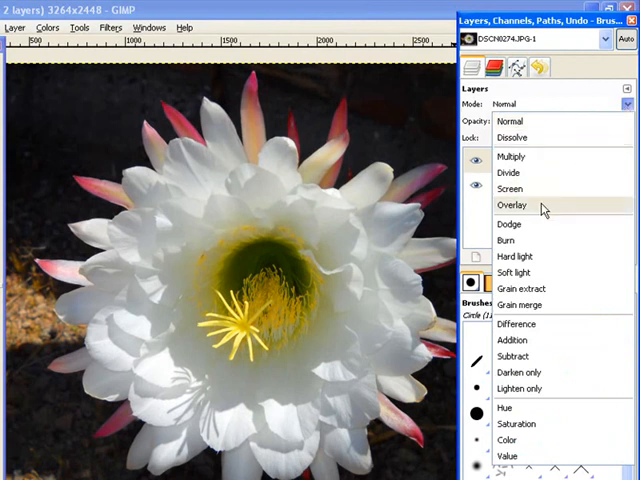
mouse_move(536, 210)
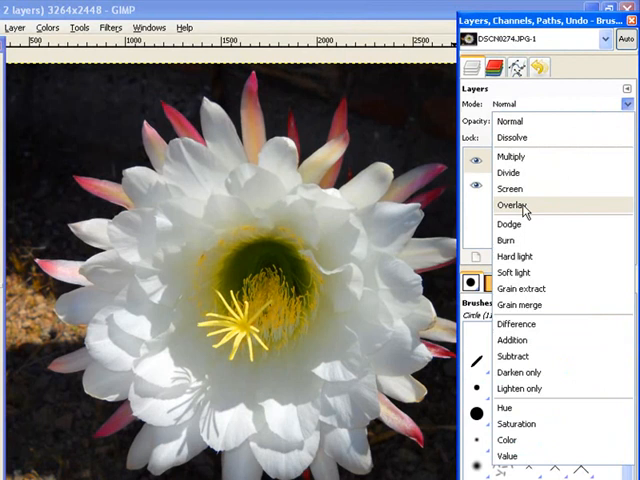
- Set the saturated copy layer's blend mode to Overlay
click(512, 204)
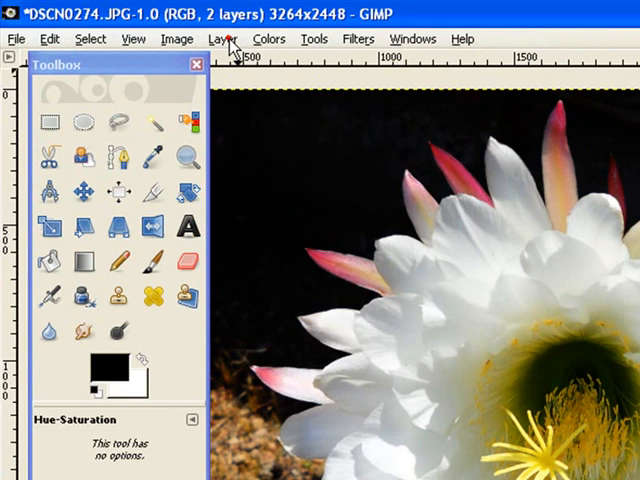
- Create a new Visible layer from the combined result via Layer > New from Visible
click(222, 38)
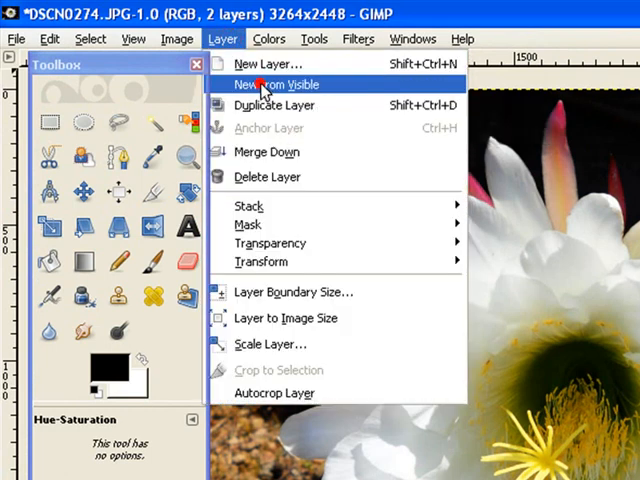
click(280, 84)
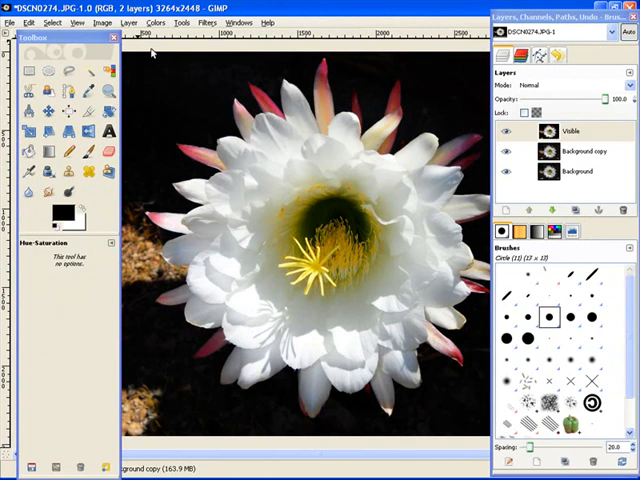
mouse_move(236, 116)
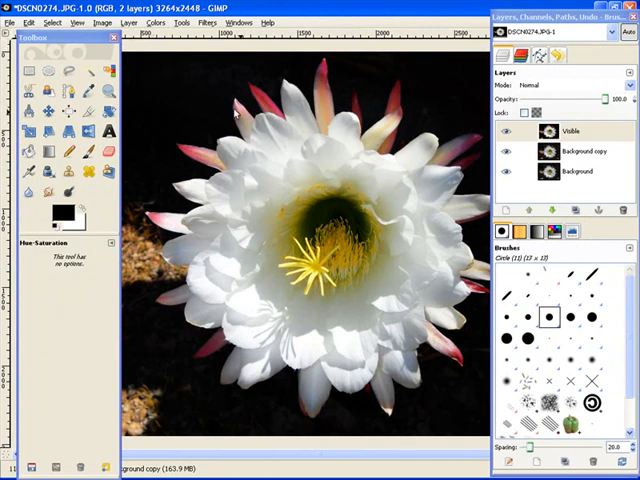
mouse_move(148, 310)
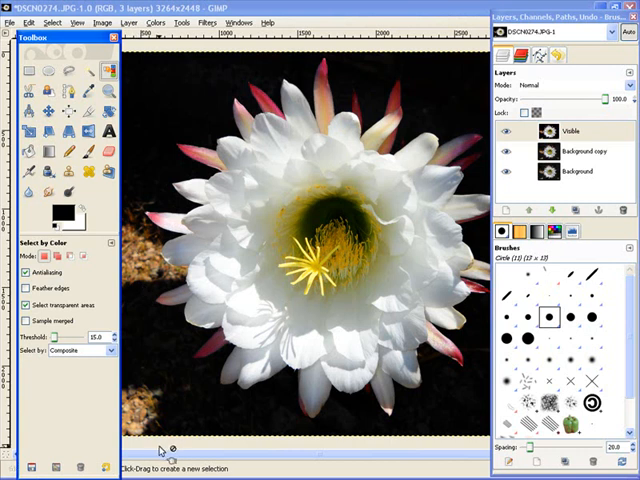
mouse_move(144, 410)
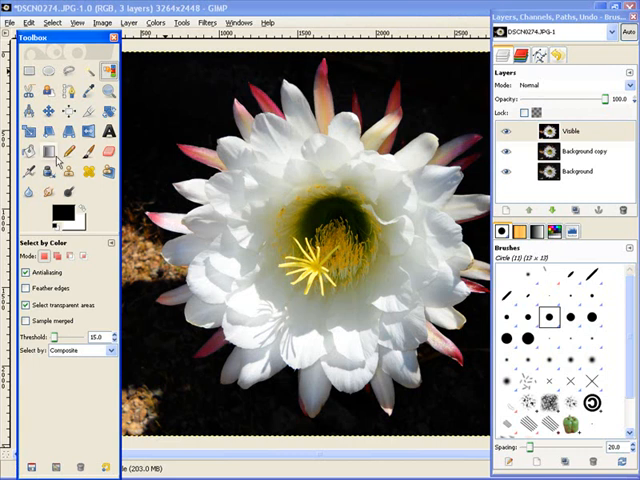
mouse_move(98, 56)
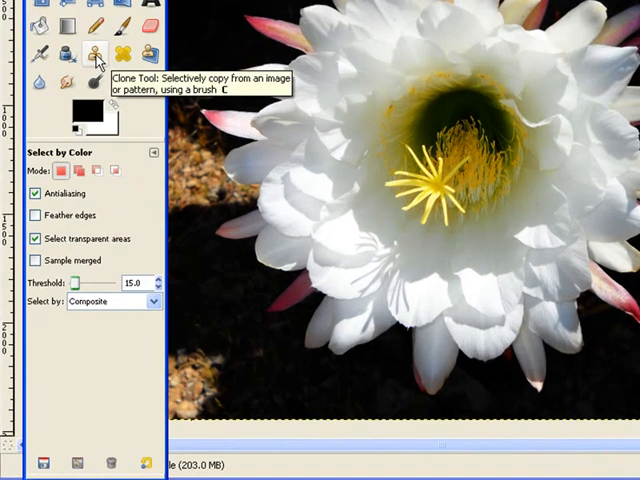
- Activate the Clone tool and sample a dark background source point beside the flower
click(90, 52)
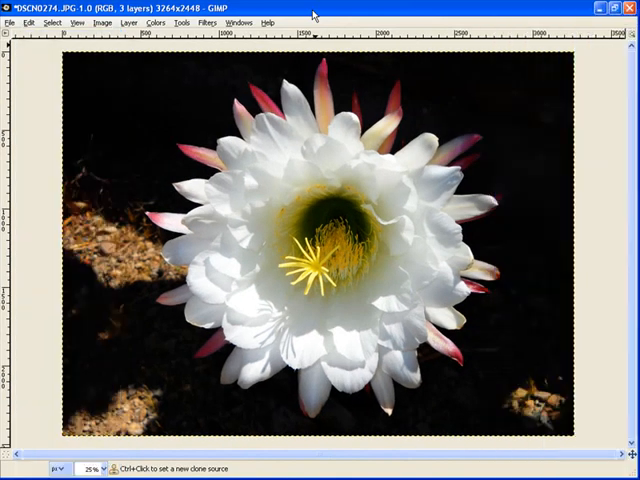
mouse_move(528, 330)
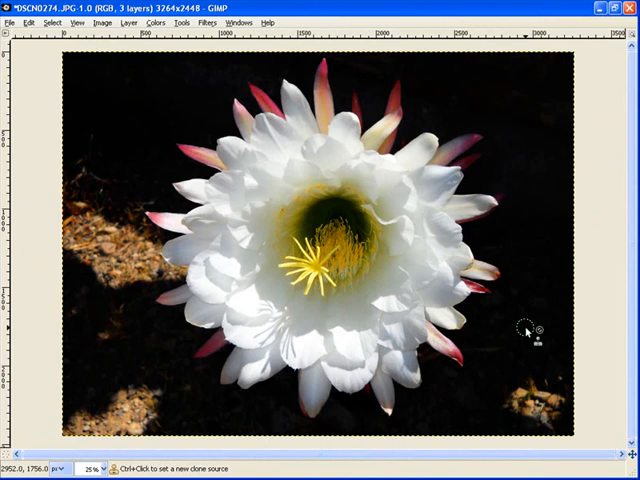
mouse_move(532, 324)
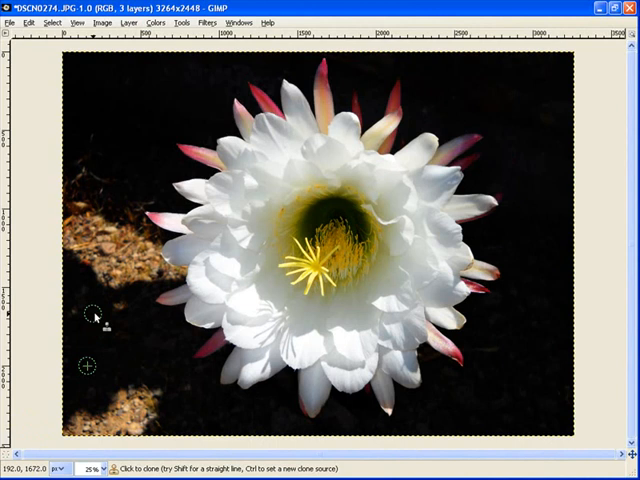
mouse_move(78, 318)
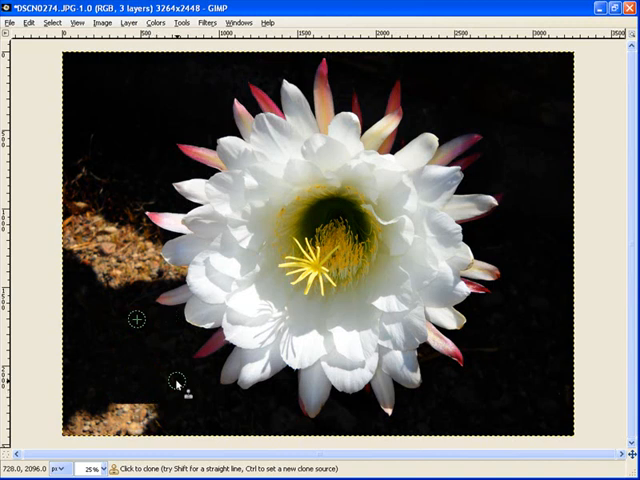
mouse_move(150, 404)
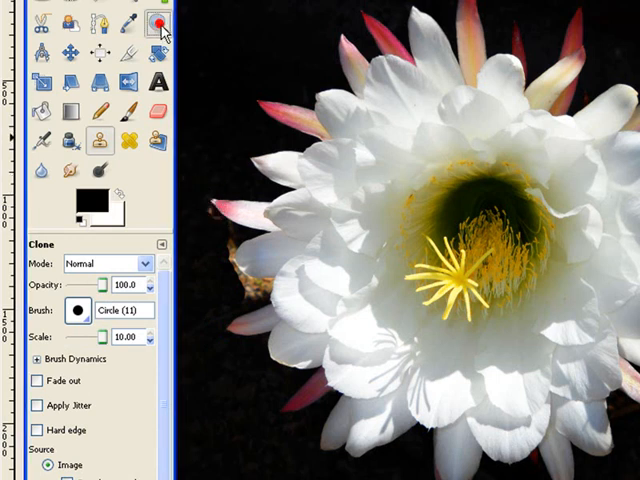
click(152, 20)
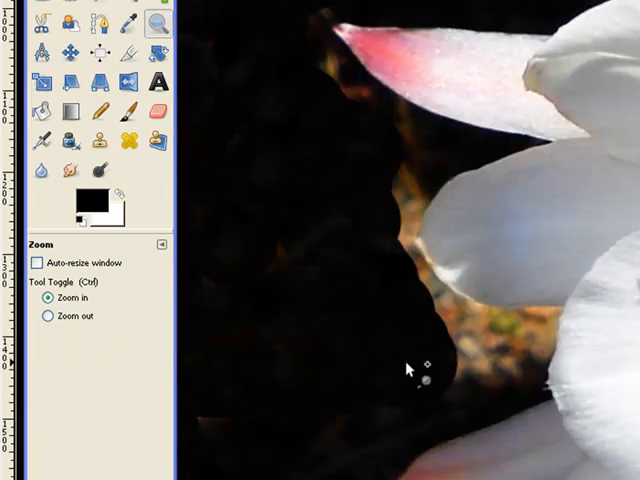
- Zoom around the petal edge and clone with a soft-edged brush over the brown patches
click(410, 376)
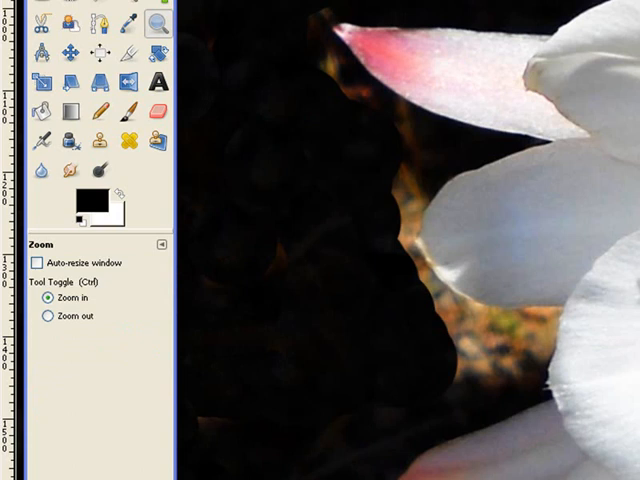
click(404, 290)
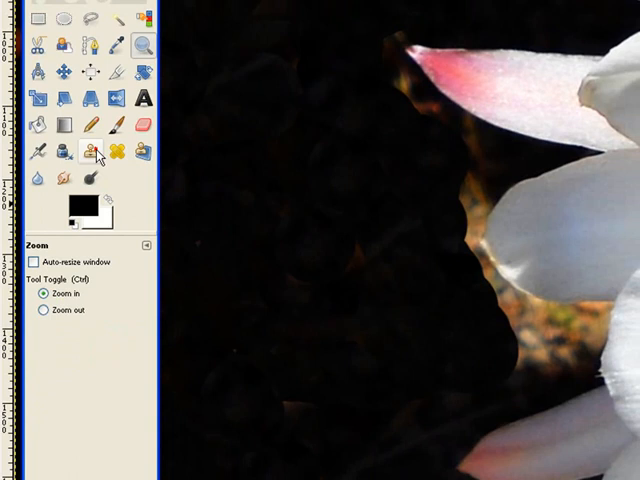
click(88, 152)
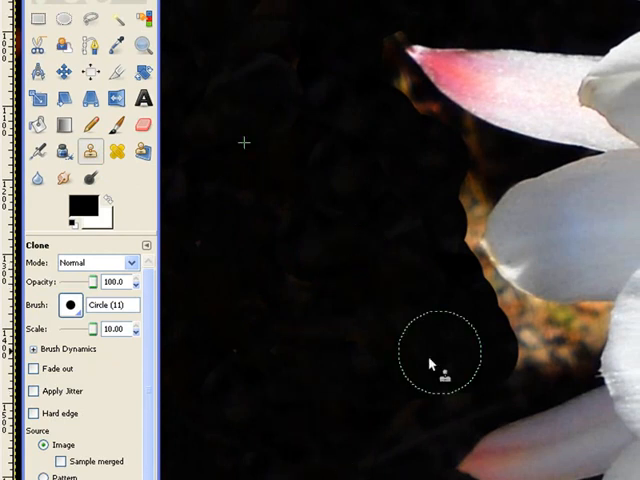
mouse_move(110, 182)
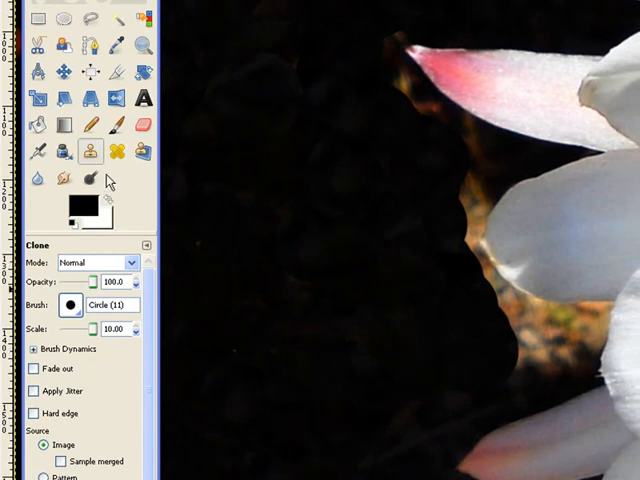
click(68, 304)
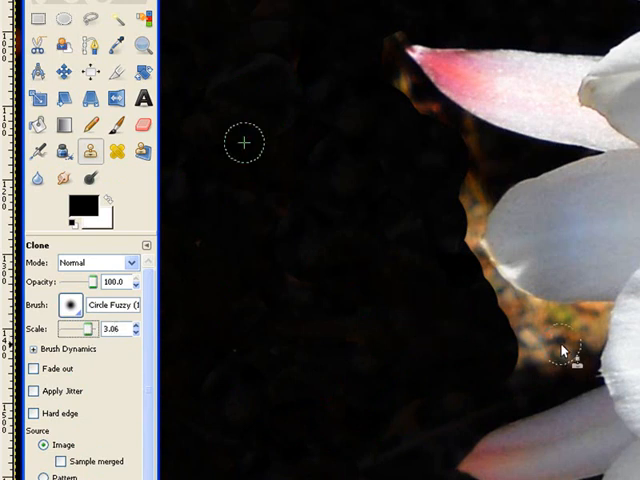
mouse_move(284, 140)
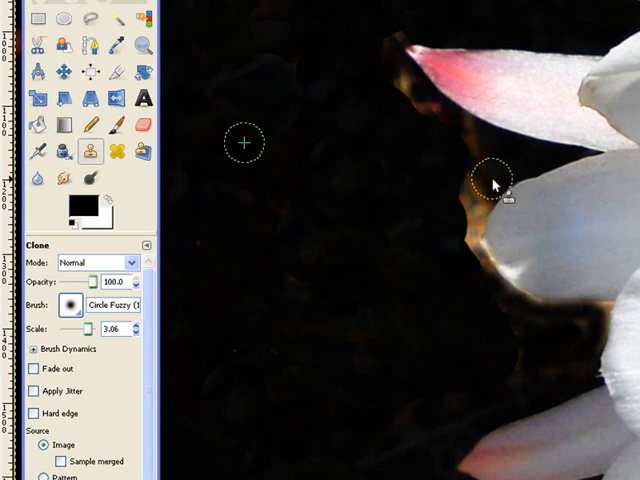
mouse_move(484, 208)
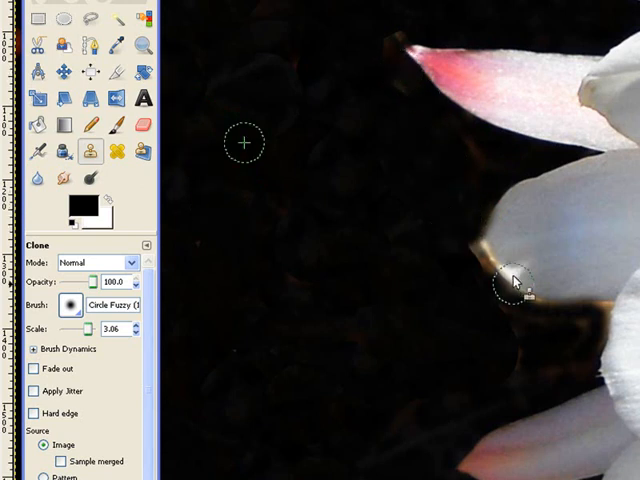
mouse_move(516, 344)
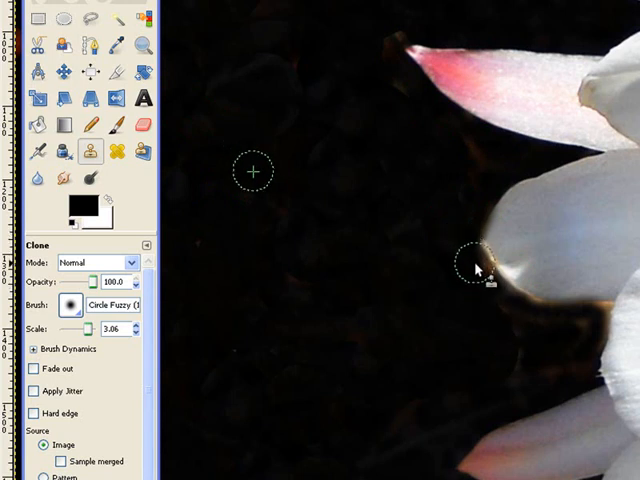
mouse_move(510, 304)
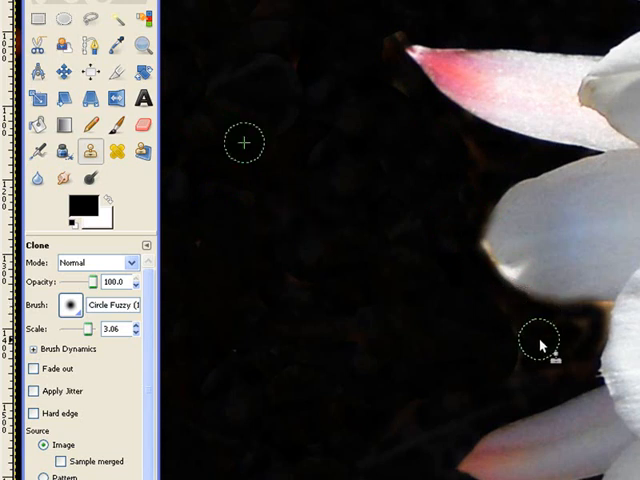
mouse_move(544, 270)
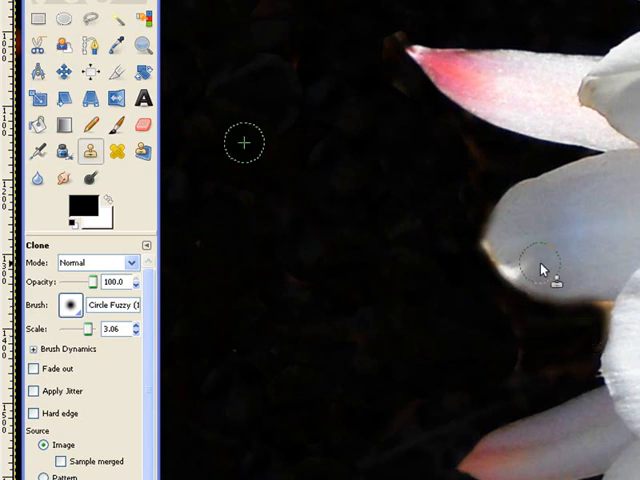
mouse_move(304, 126)
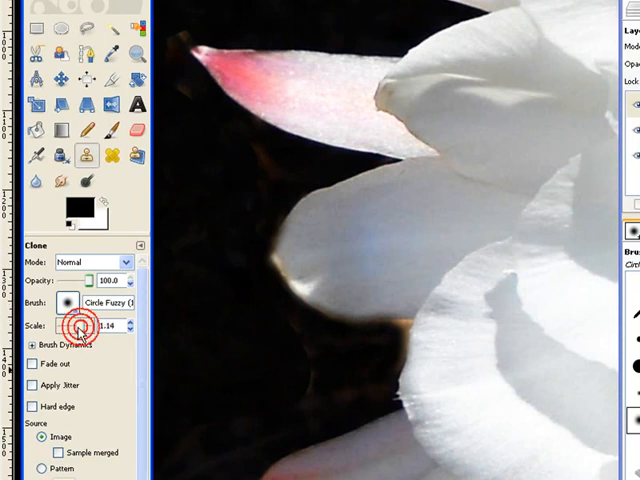
mouse_move(284, 370)
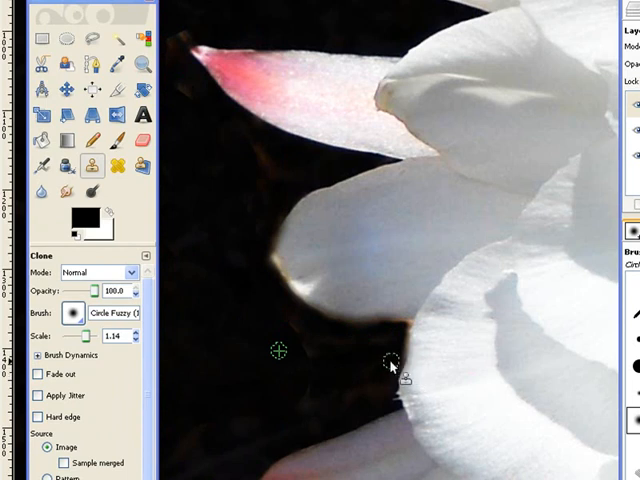
mouse_move(404, 350)
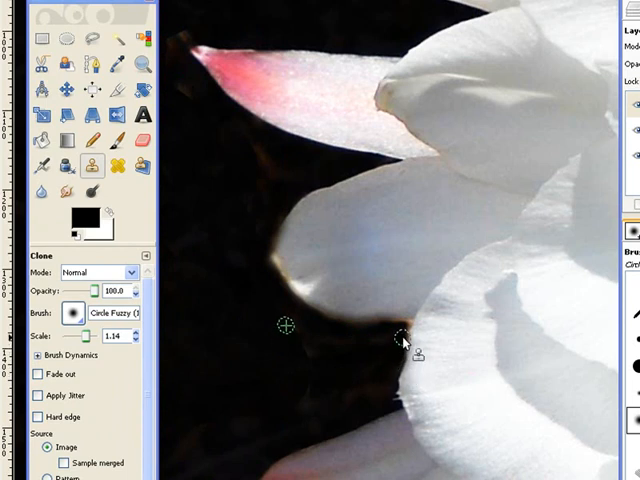
mouse_move(260, 450)
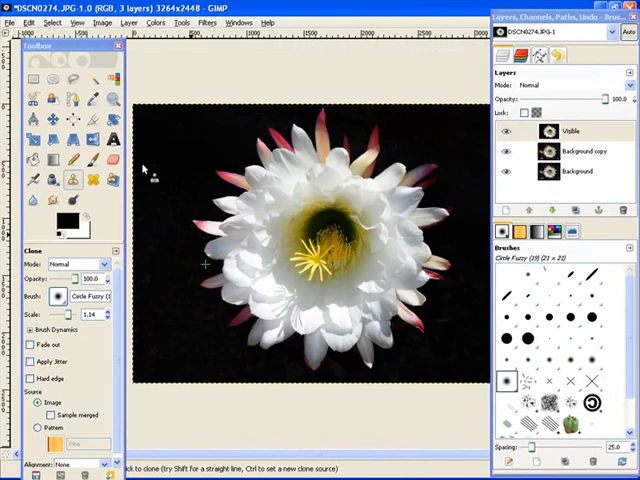
mouse_move(164, 200)
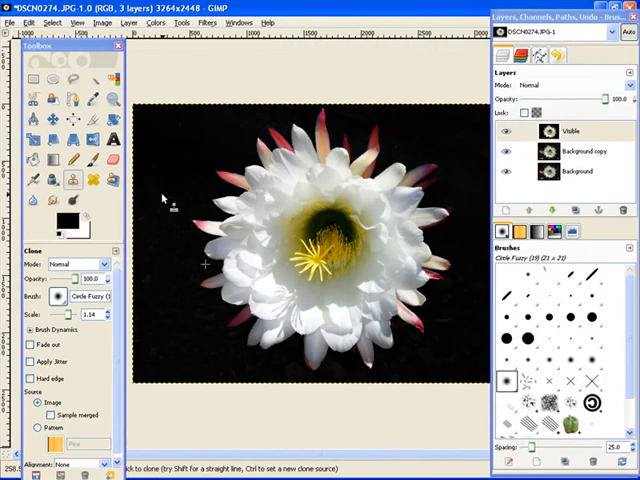
mouse_move(130, 90)
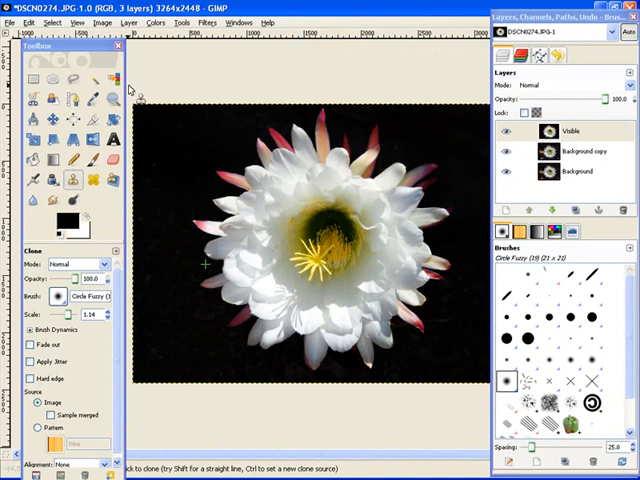
mouse_move(112, 78)
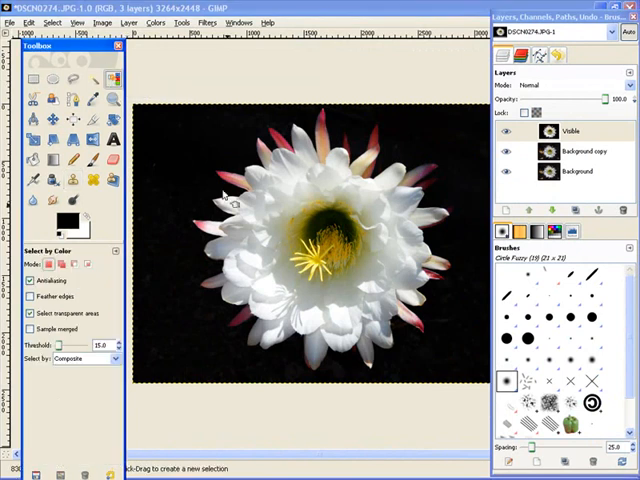
mouse_move(204, 144)
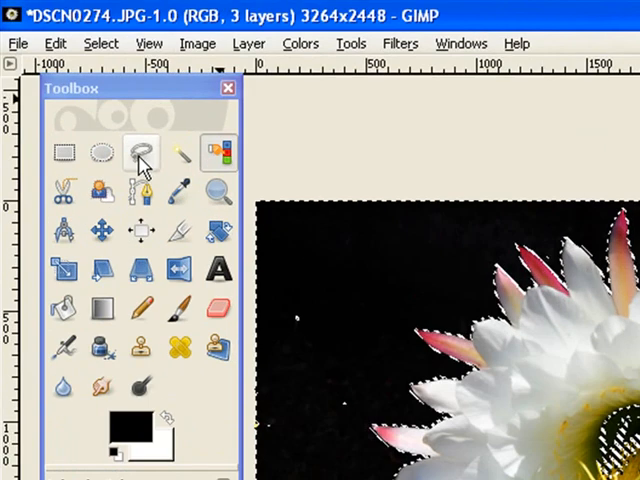
mouse_move(140, 156)
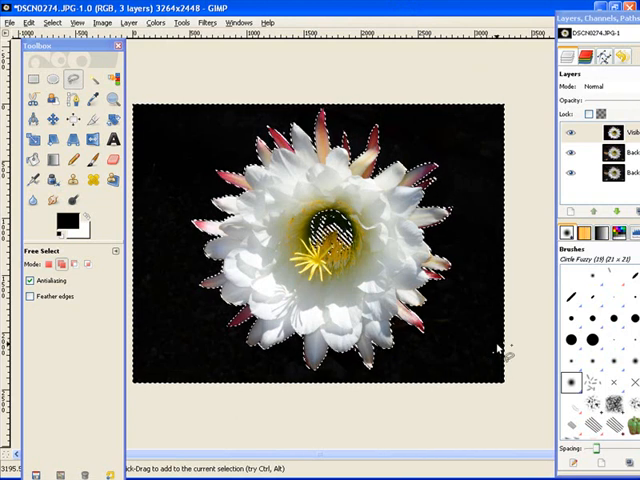
mouse_move(500, 356)
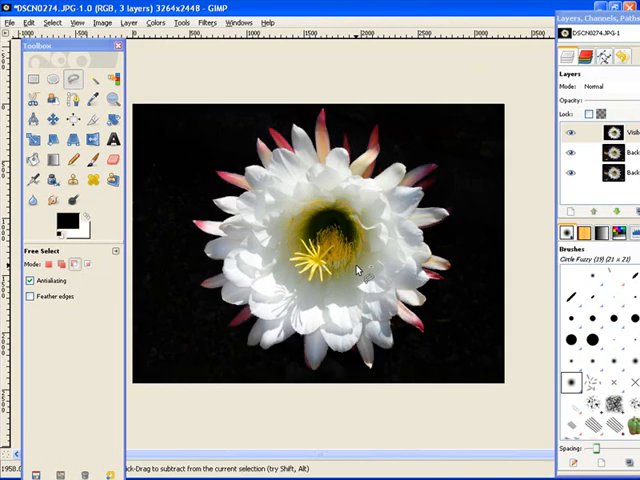
- Touch up the freehand selection boundary along the petal edges
click(356, 268)
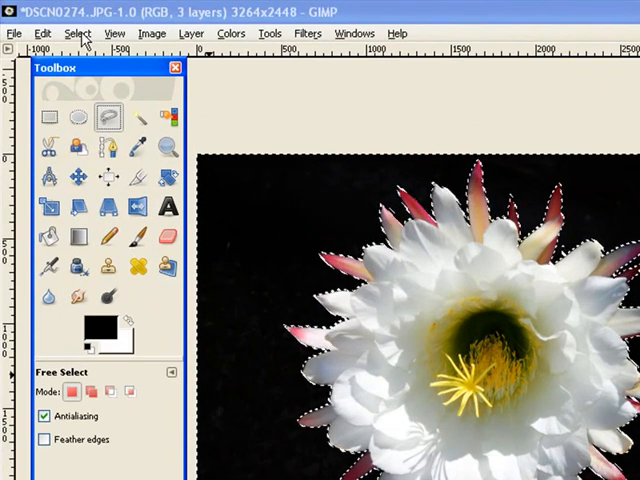
- Invert the selection and feather its edges by 2 pixels
click(78, 32)
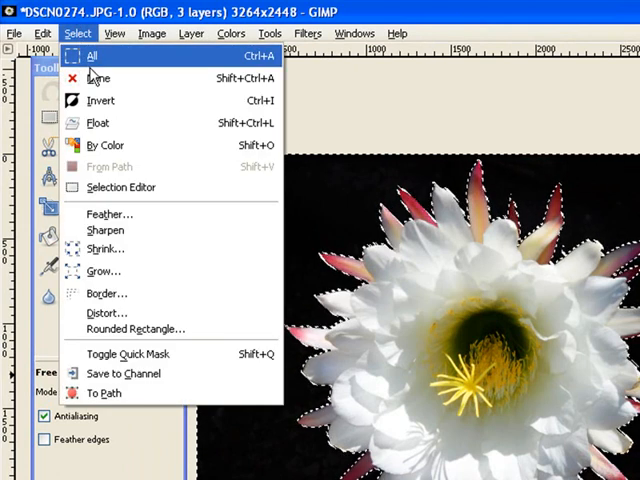
mouse_move(104, 100)
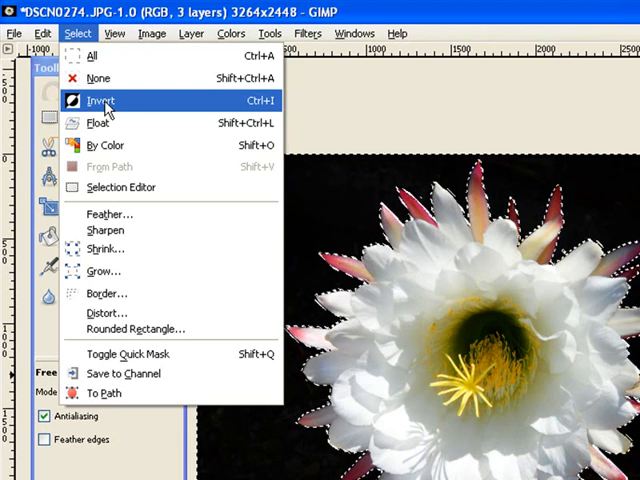
mouse_move(108, 212)
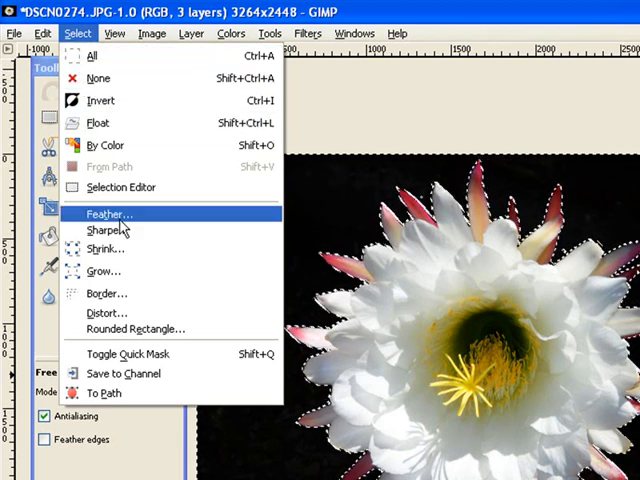
click(108, 212)
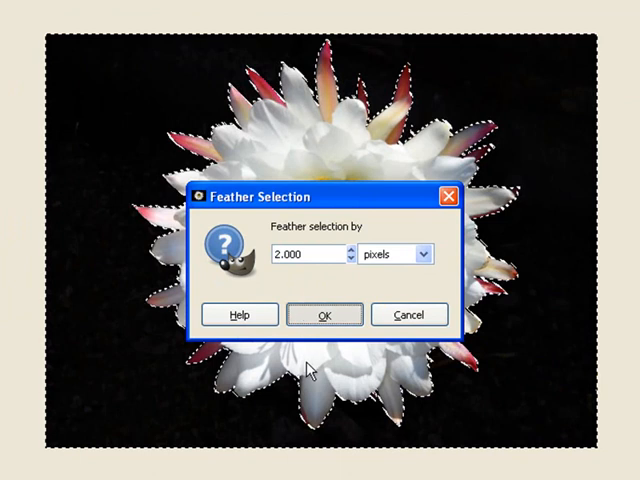
click(324, 314)
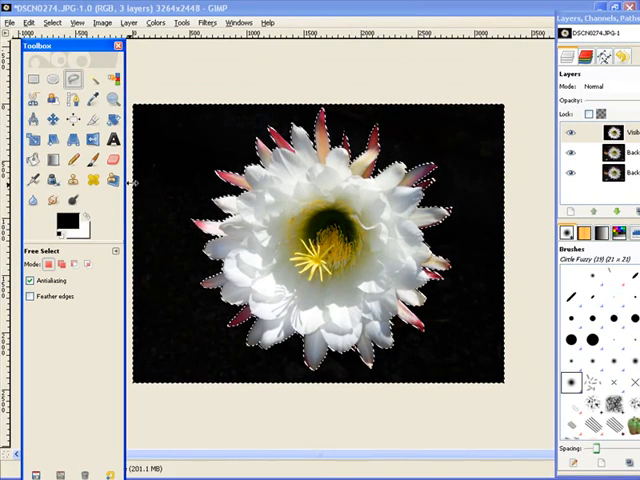
mouse_move(60, 228)
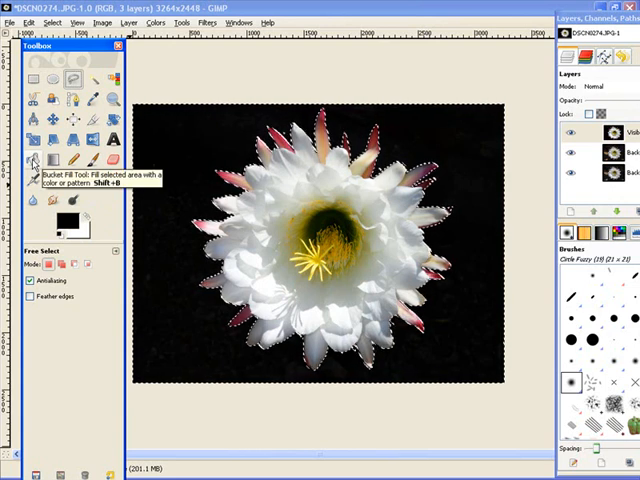
- Fill the selected background with solid black using Bucket Fill on the whole selection
click(32, 162)
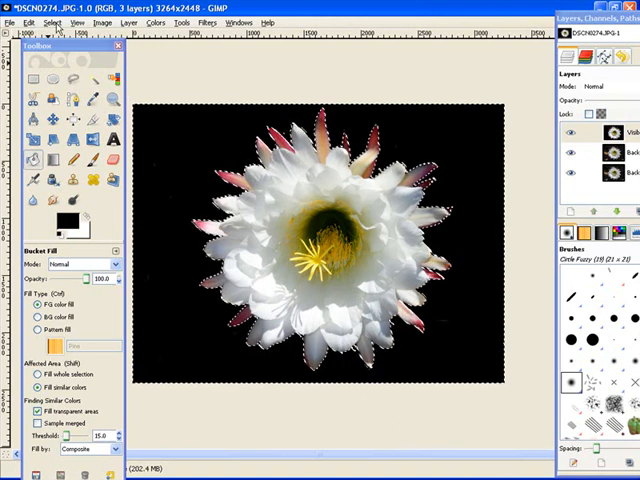
click(72, 36)
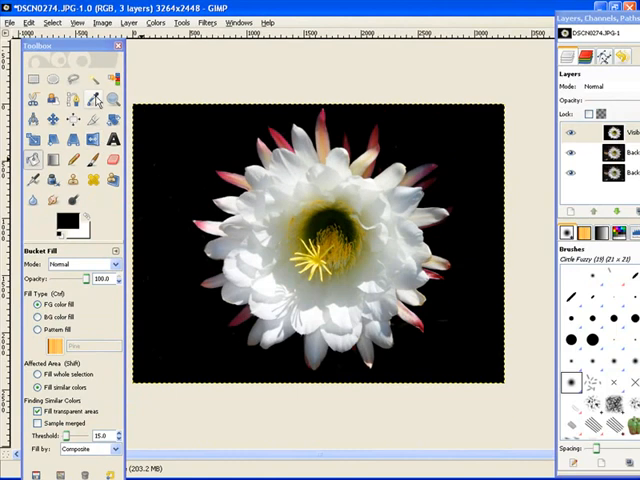
- Zoom in on the flower's yellow centre and stamens
click(96, 90)
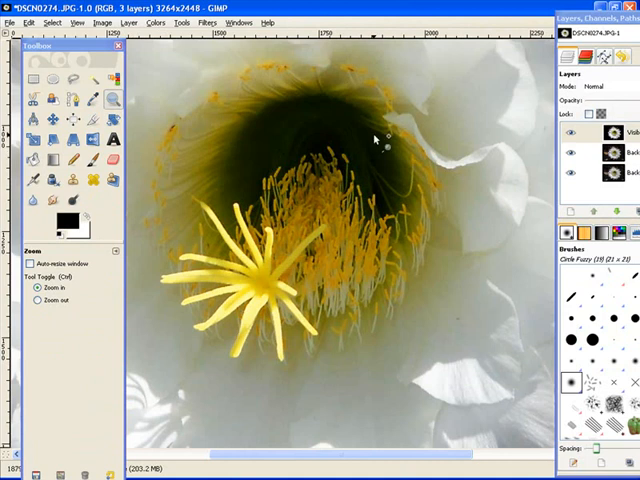
mouse_move(512, 184)
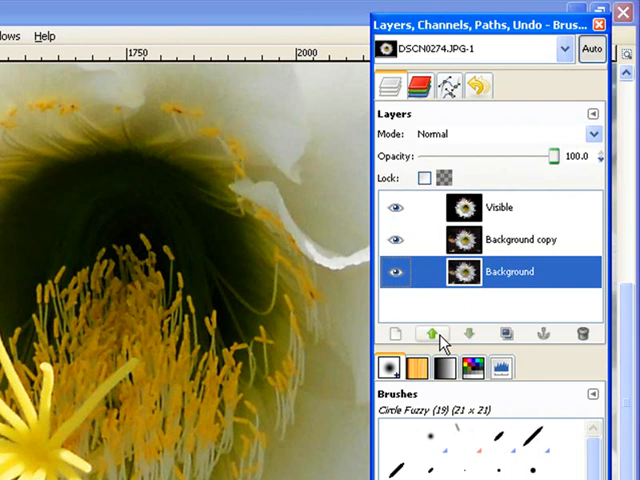
- Duplicate the Background layer as Background copy #1 and raise it in the stack
click(504, 336)
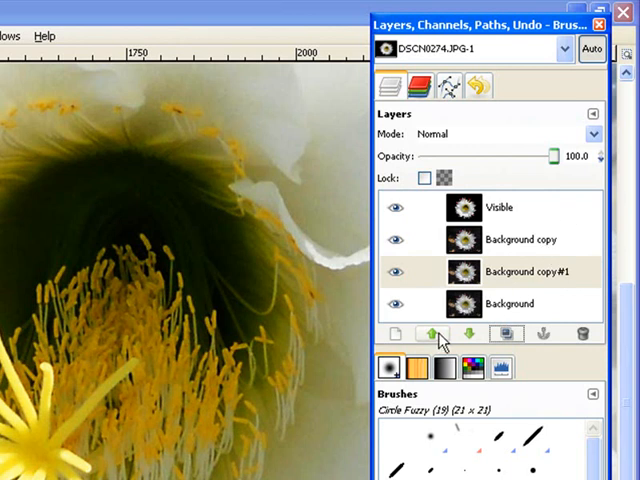
click(424, 332)
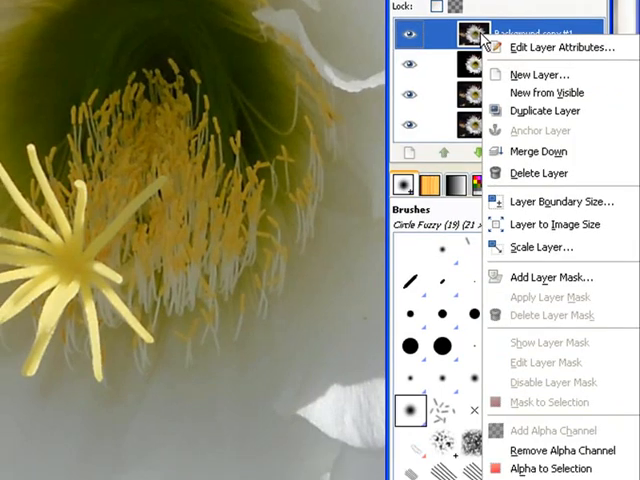
mouse_move(536, 248)
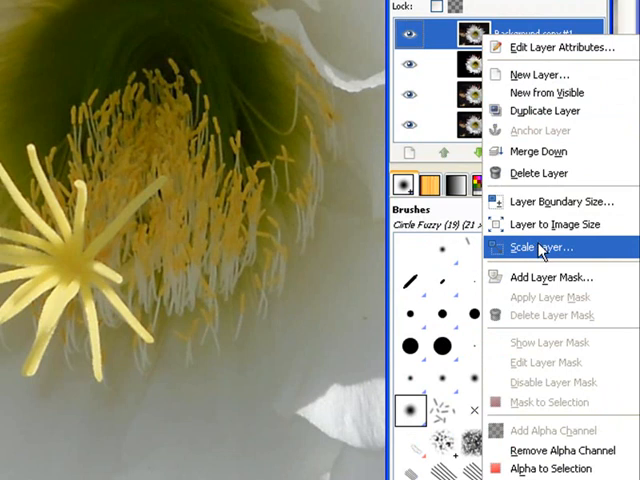
mouse_move(548, 276)
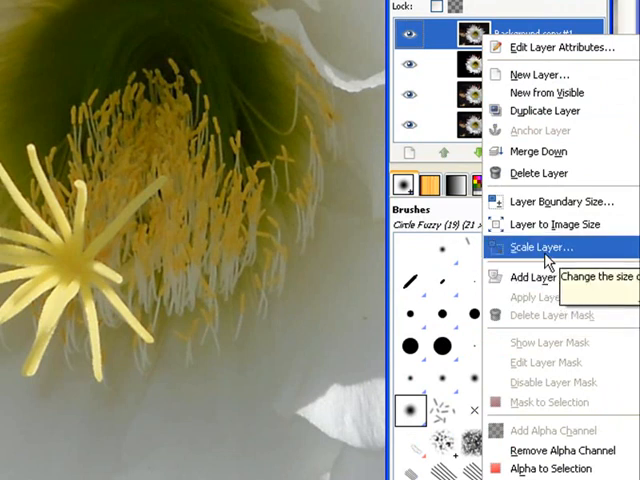
mouse_move(324, 228)
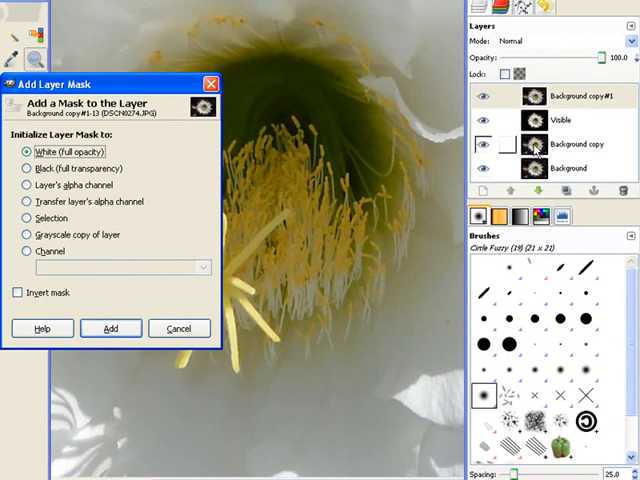
- Add a black, fully transparent layer mask to Background copy #1
click(484, 144)
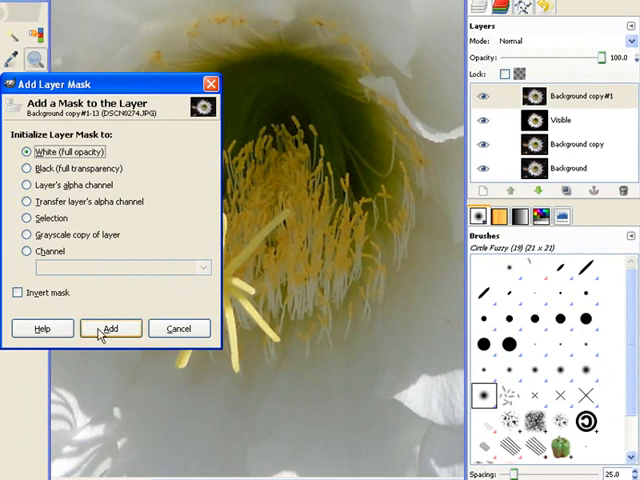
mouse_move(140, 350)
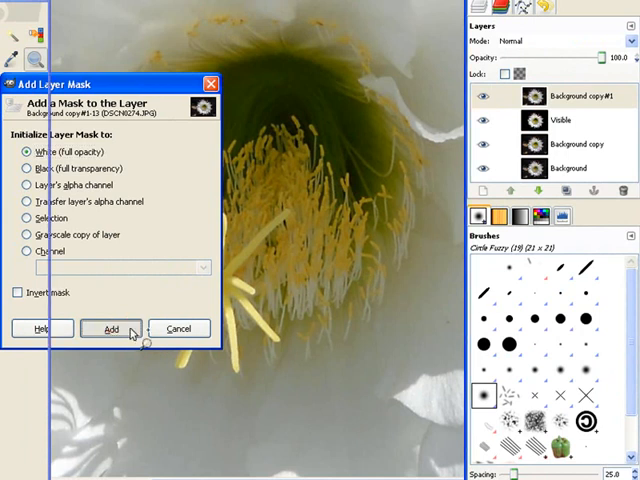
click(110, 328)
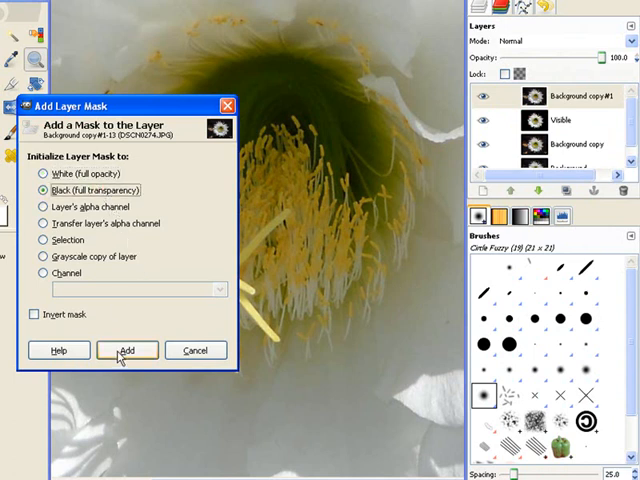
click(128, 350)
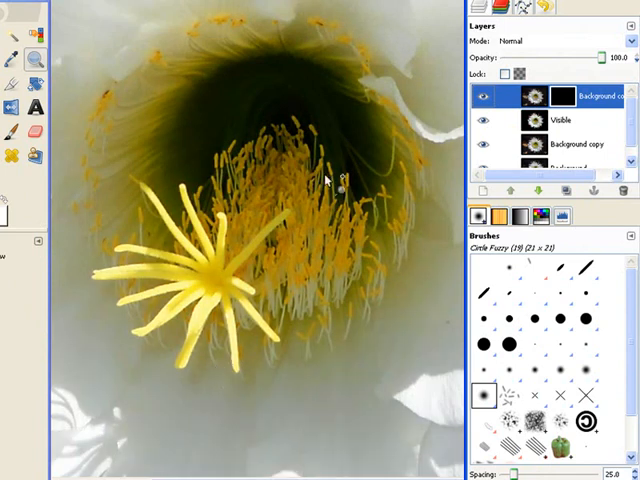
mouse_move(324, 104)
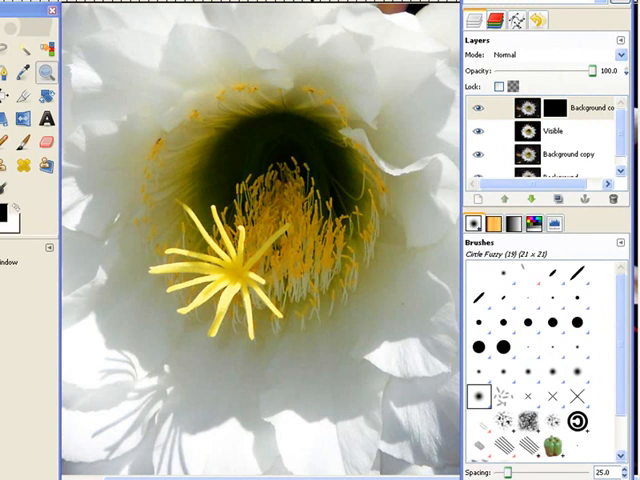
mouse_move(312, 156)
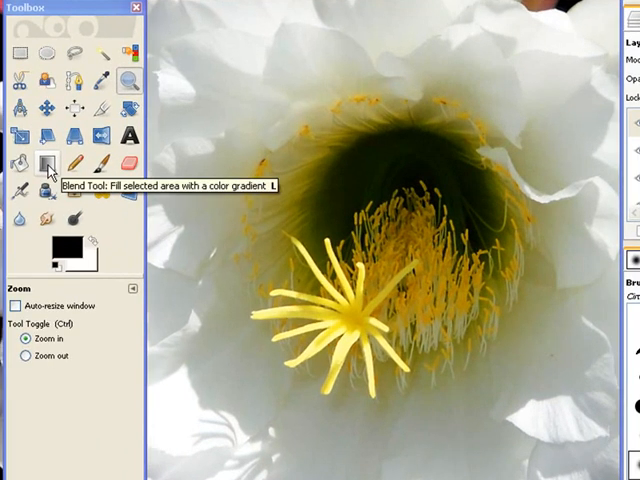
- Activate the Blend tool with a radial black-to-white gradient shape
click(48, 166)
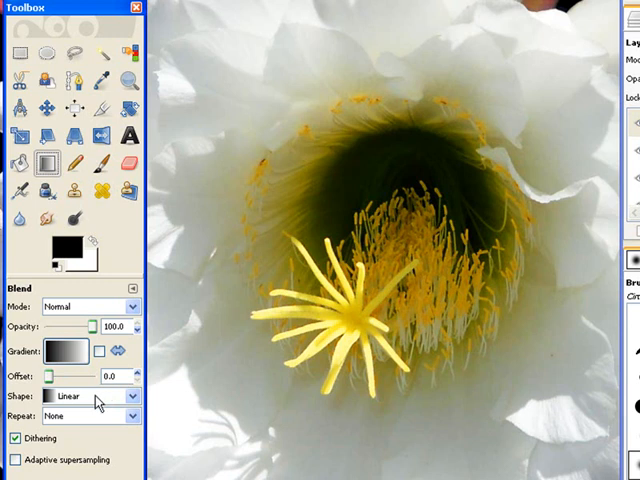
click(132, 396)
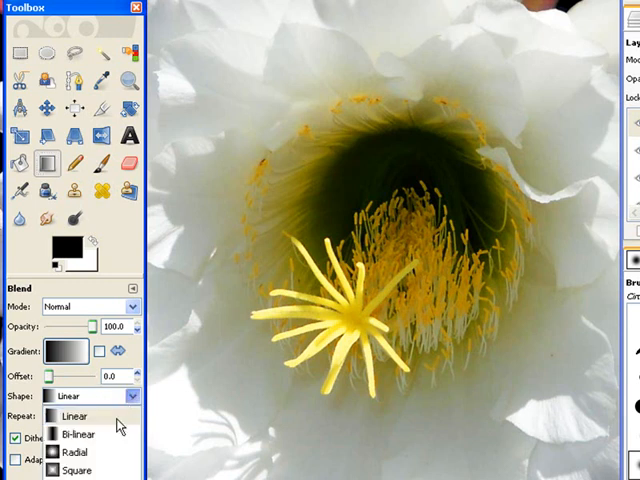
mouse_move(76, 456)
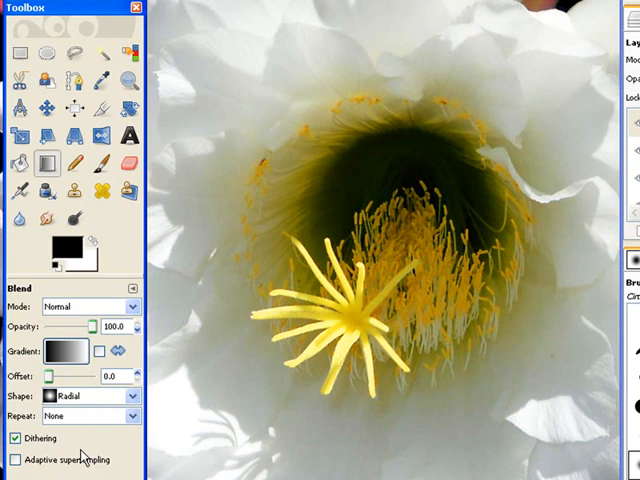
mouse_move(268, 254)
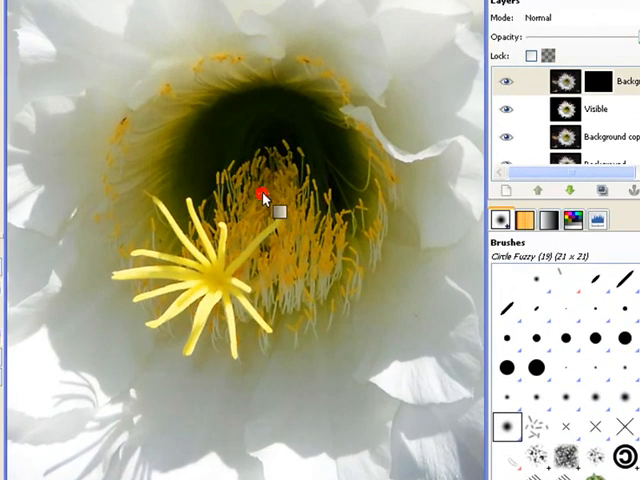
- Draw a radial gradient on the mask outward from the flower's centre
drag(264, 196, 260, 56)
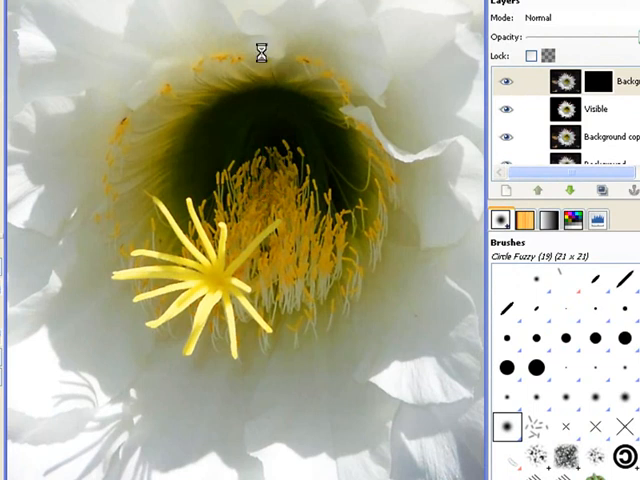
mouse_move(380, 264)
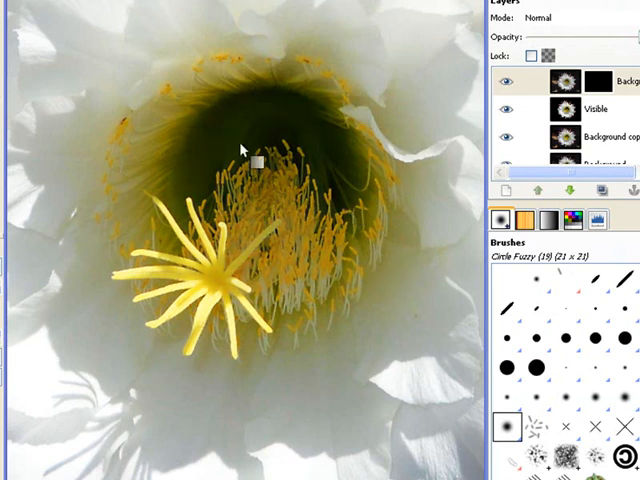
mouse_move(332, 192)
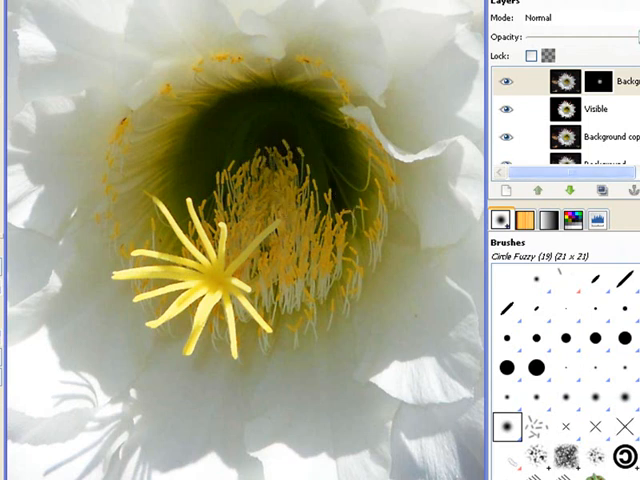
- Choose Screen from the layer blending mode list for the masked top copy
click(620, 20)
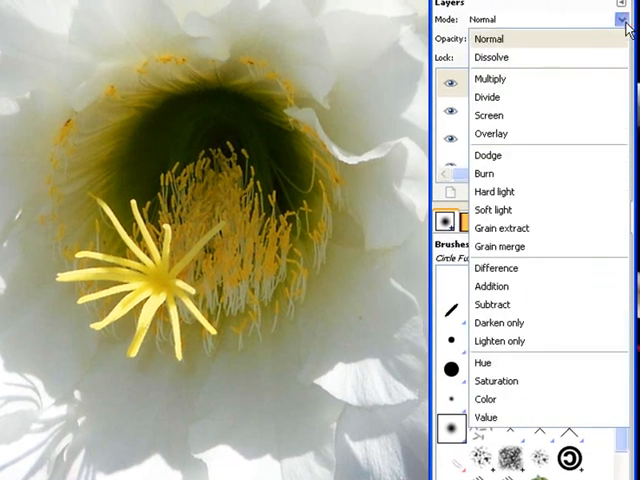
mouse_move(500, 116)
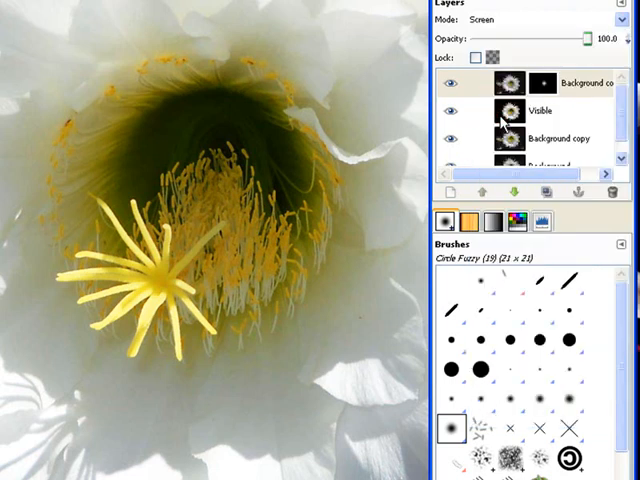
click(456, 112)
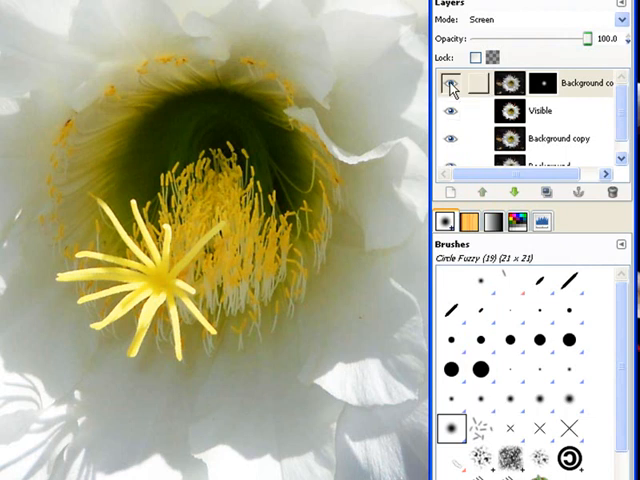
click(452, 82)
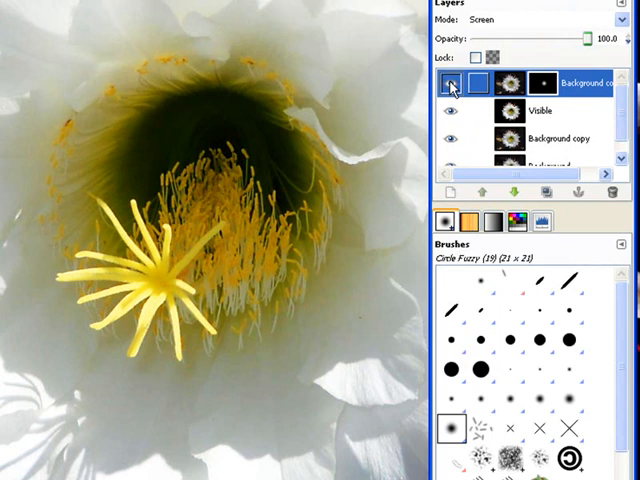
click(450, 84)
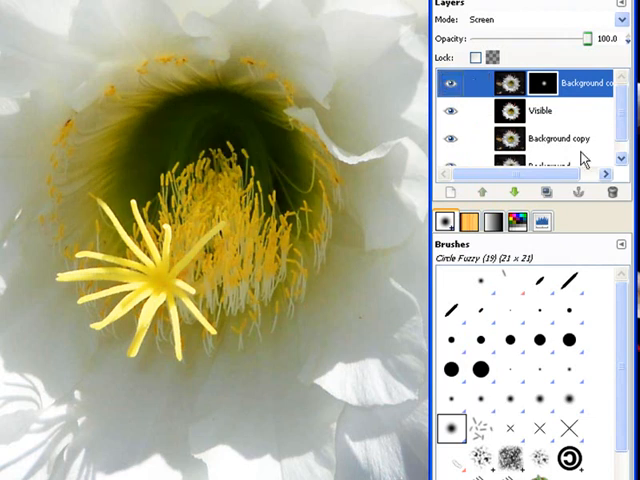
click(456, 138)
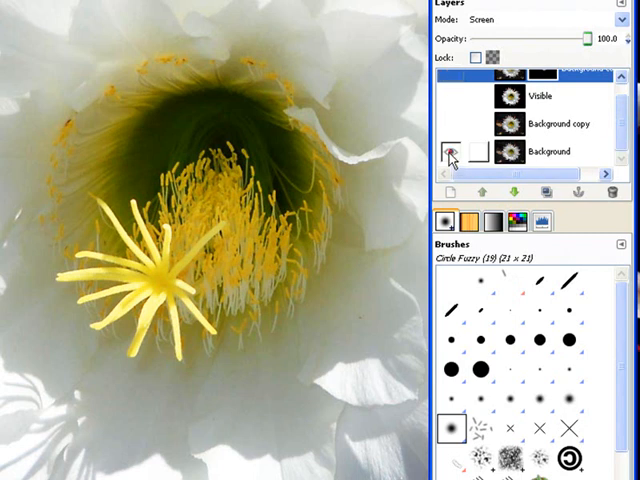
click(452, 152)
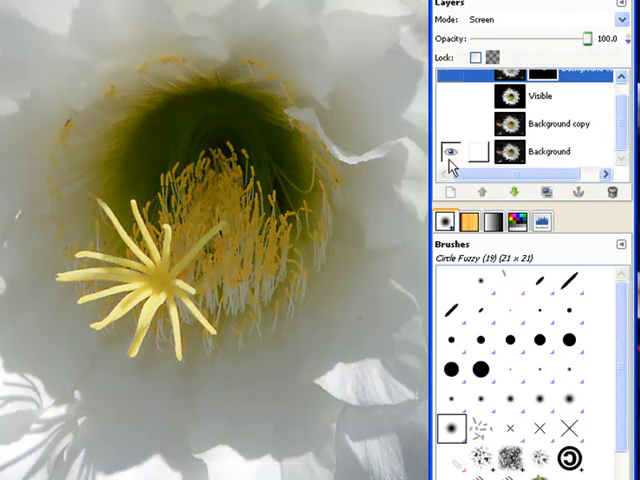
click(456, 152)
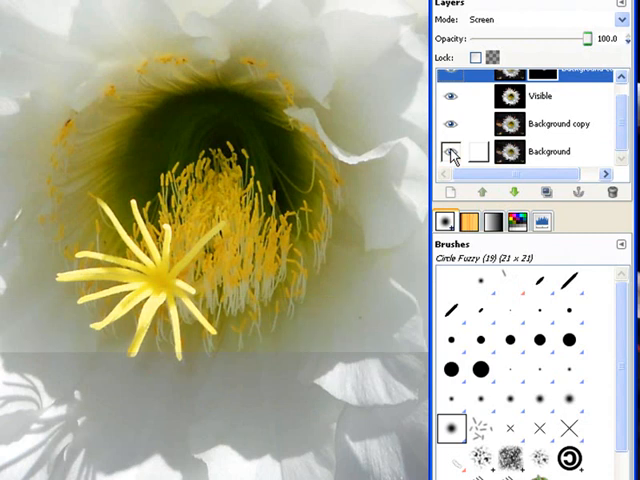
click(450, 152)
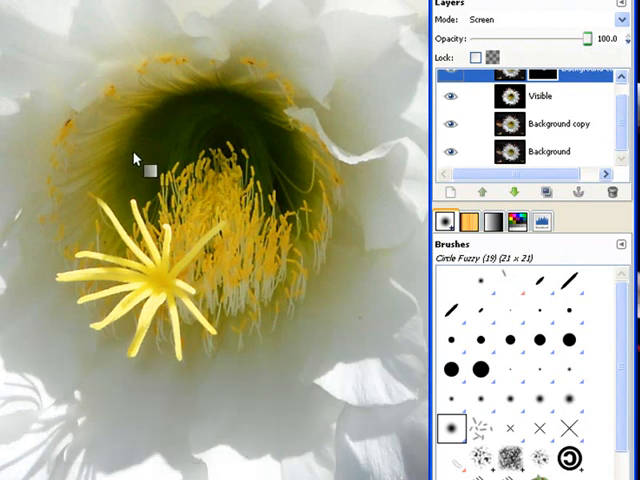
mouse_move(290, 164)
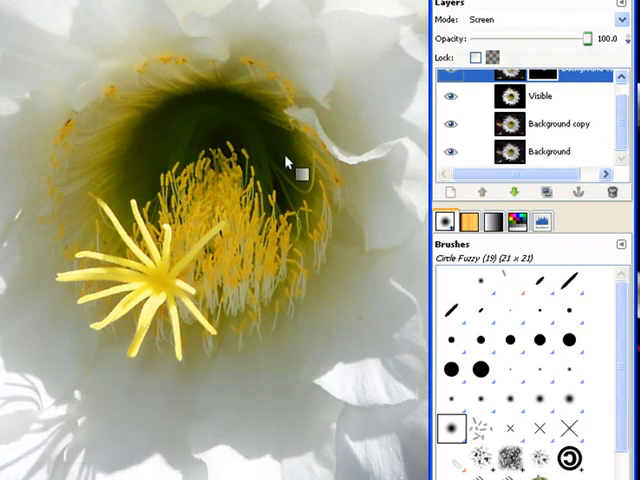